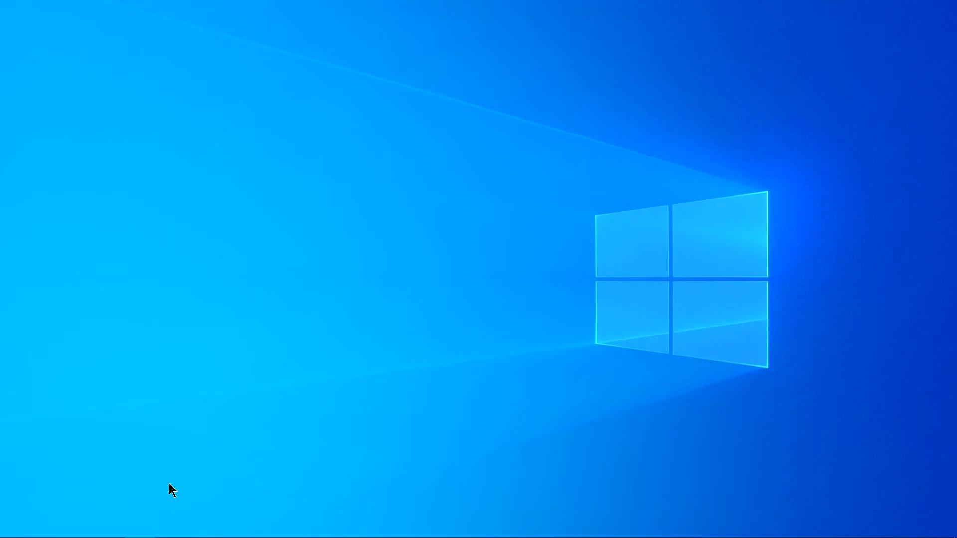
mouse_move(414, 311)
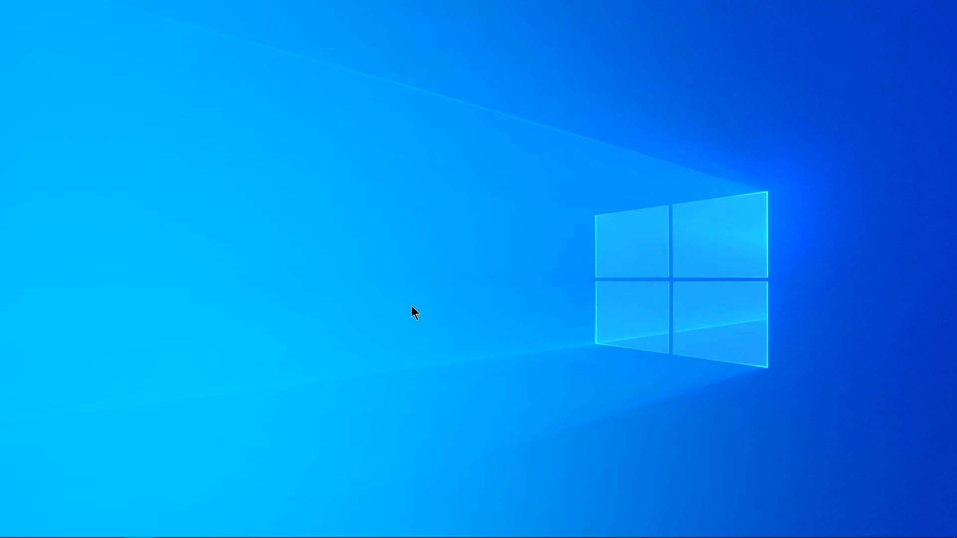
mouse_move(184, 263)
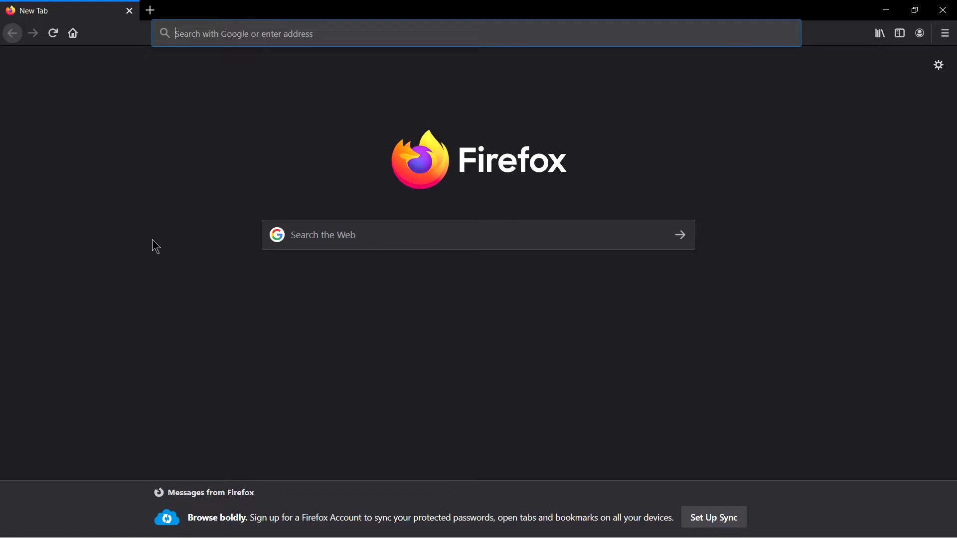
Search Google for 'windows 10' and scroll Microsoft's download page to the installation media section.
text(windows 1)
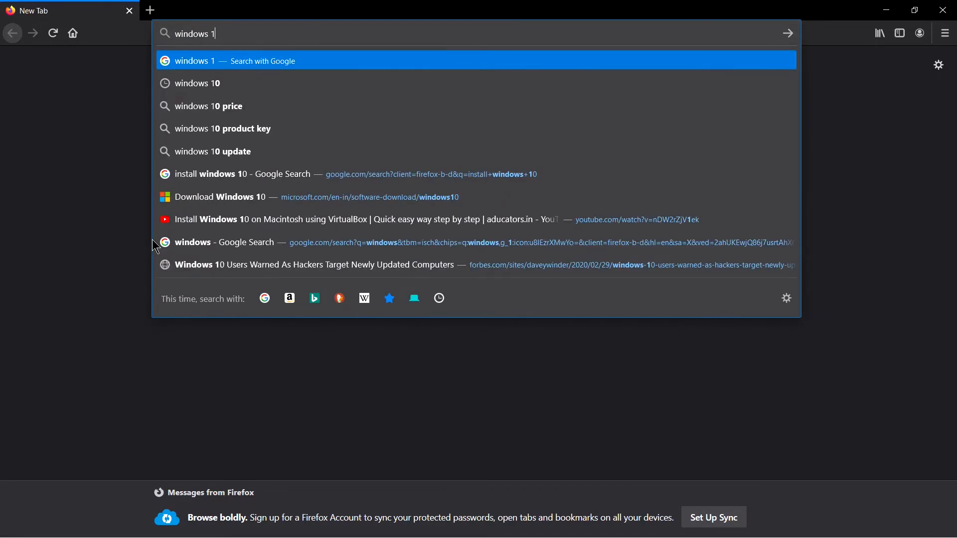
click(198, 83)
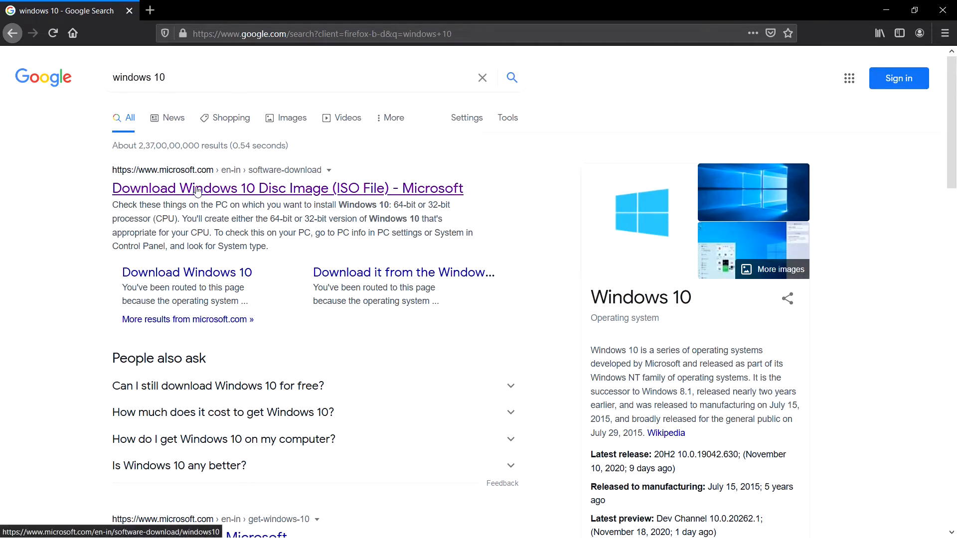
click(287, 187)
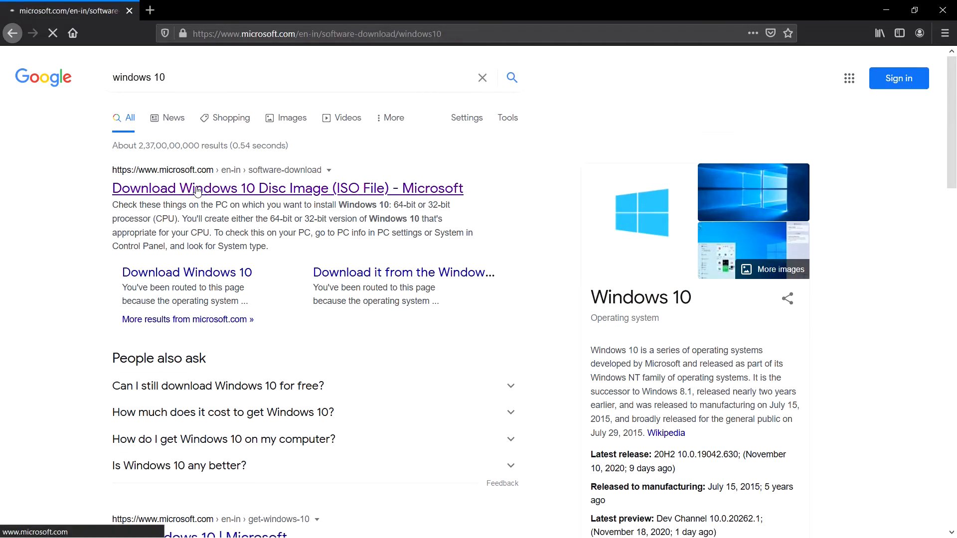
click(288, 188)
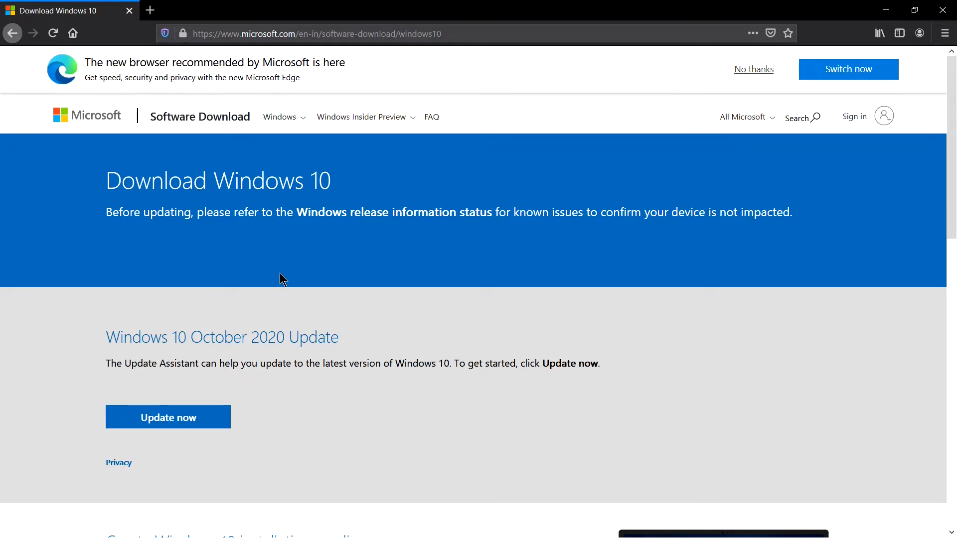
scroll(down, 3)
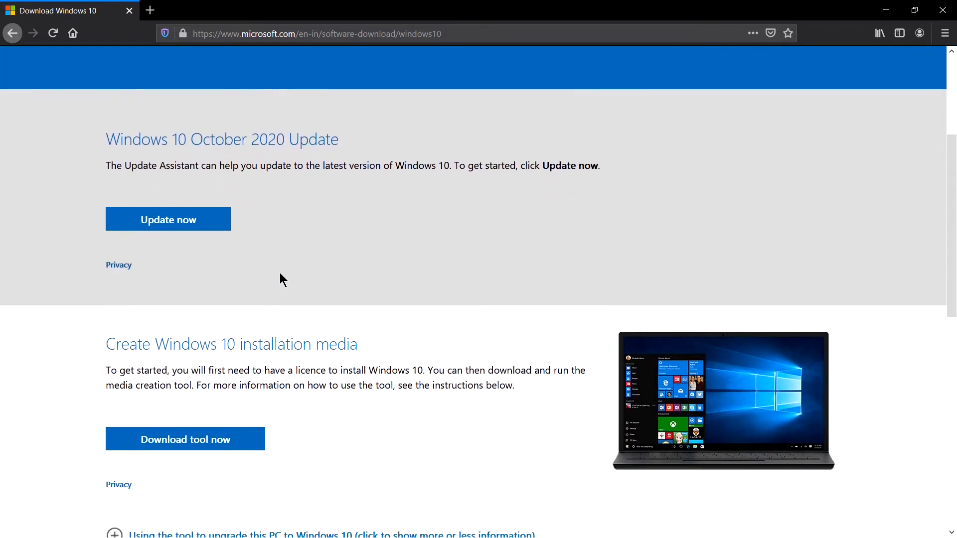
mouse_move(330, 281)
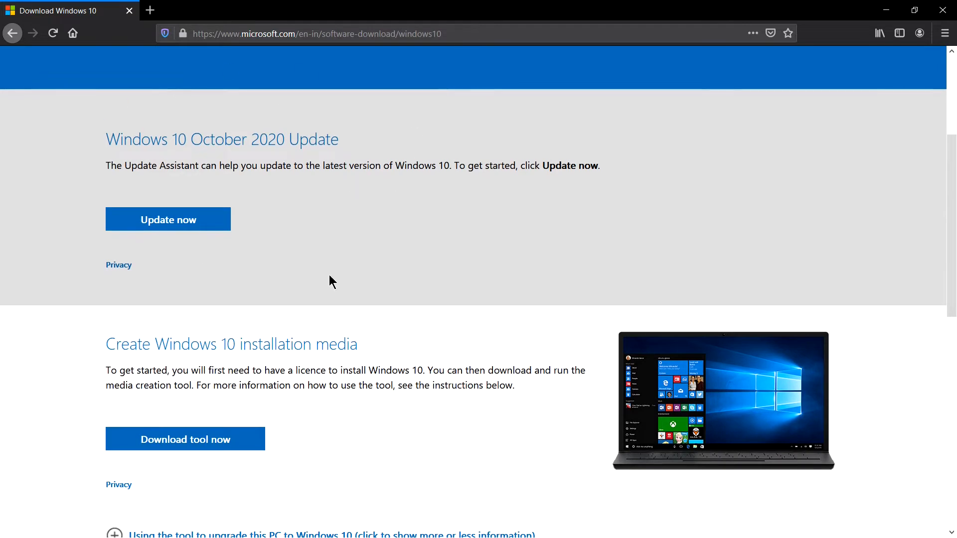
mouse_move(101, 184)
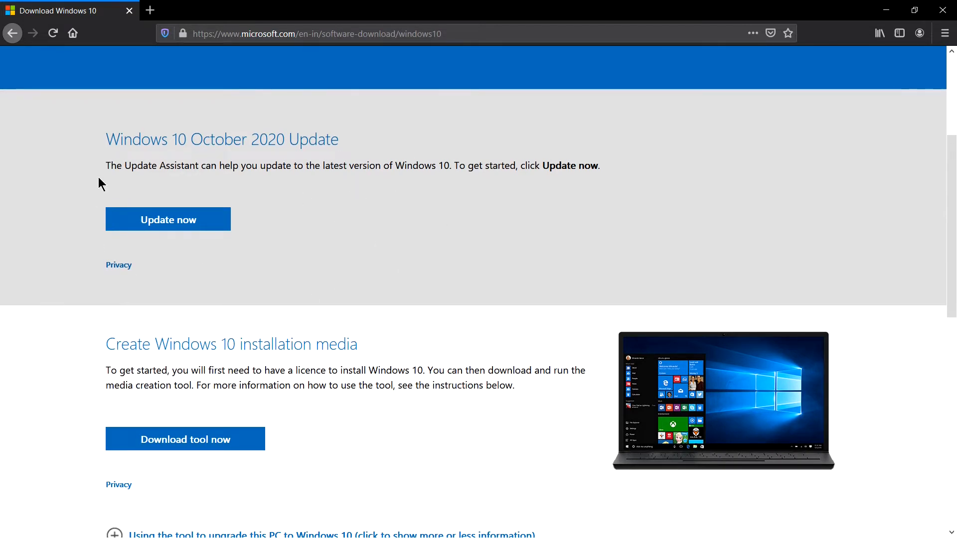
scroll(down, 3)
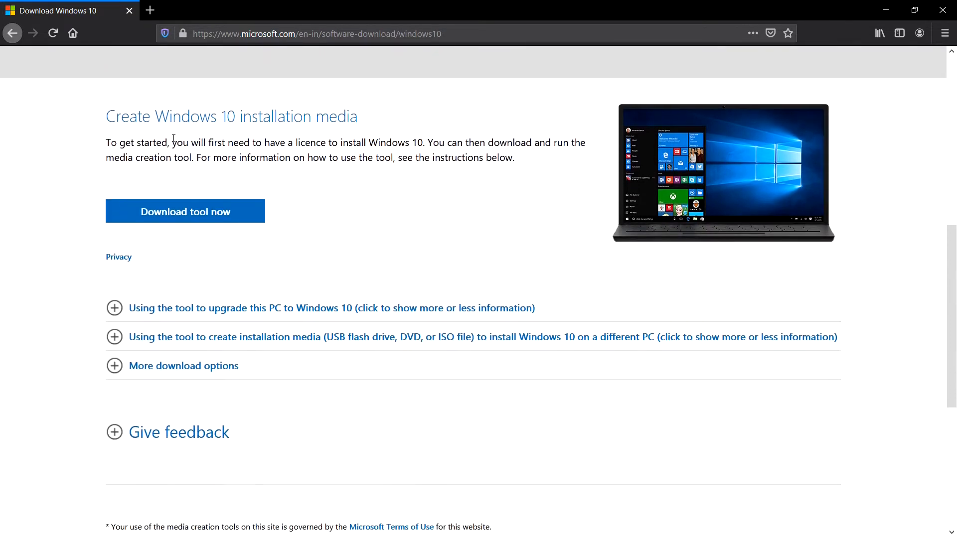
mouse_move(471, 141)
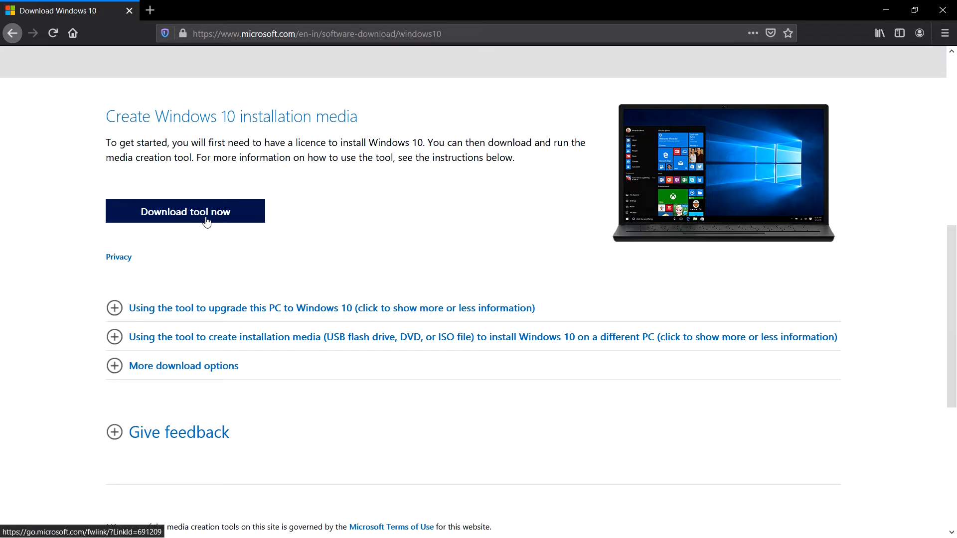
Download and save MediaCreationTool20H2.exe, then show Firefox's recent downloads list.
click(185, 211)
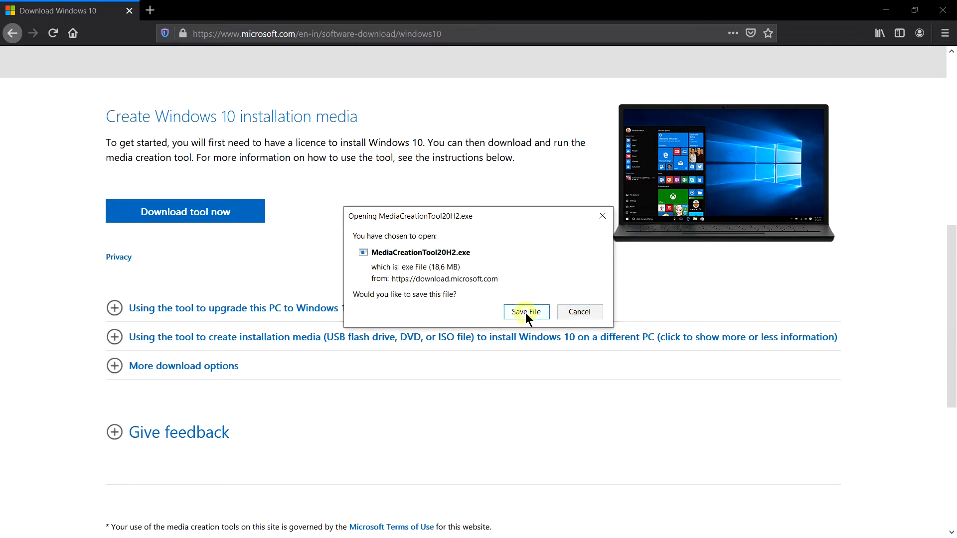
click(525, 312)
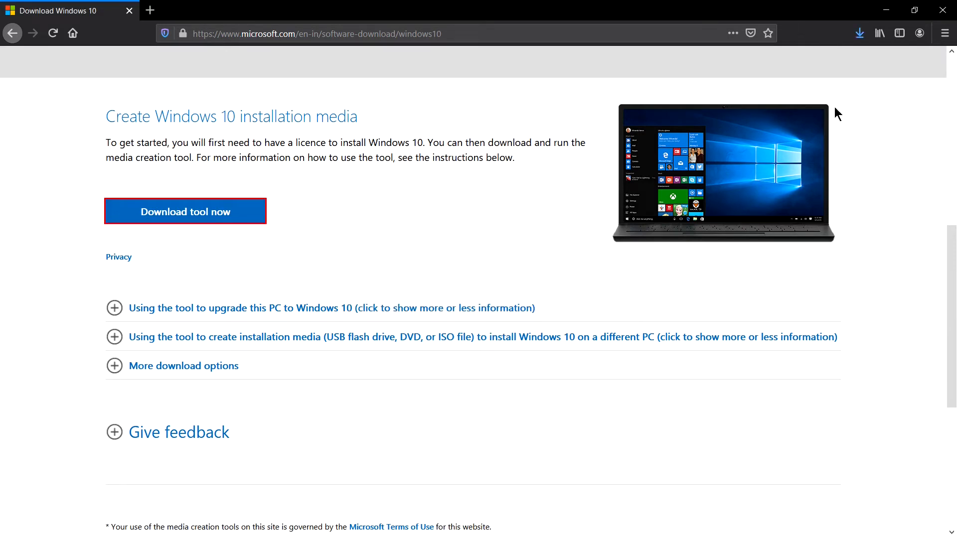
click(185, 211)
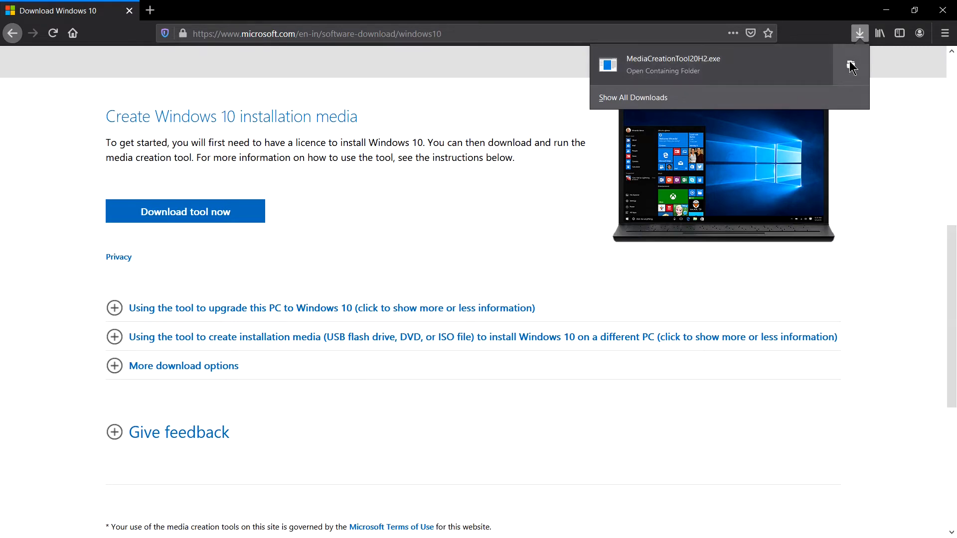
Open the Downloads folder and launch MediaCreationTool20H2.
click(662, 70)
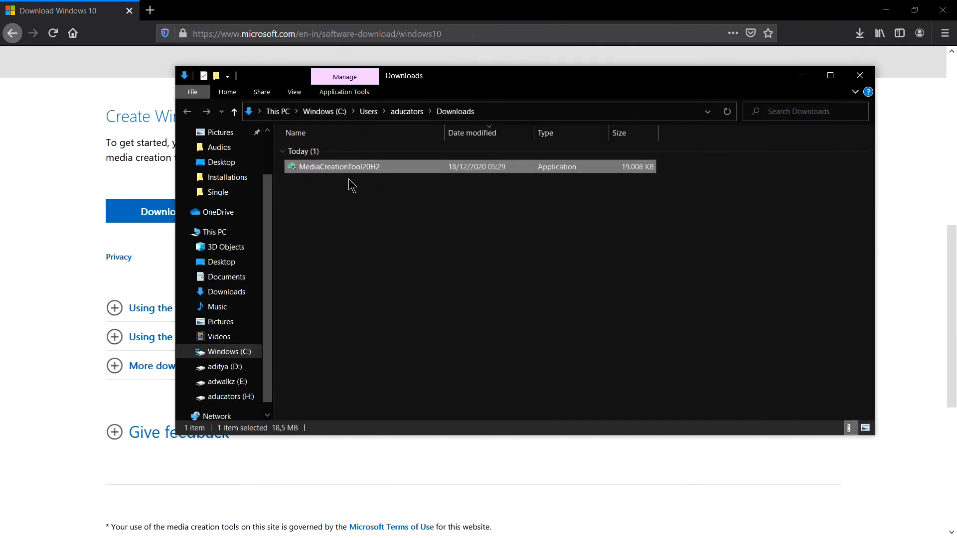
mouse_move(363, 174)
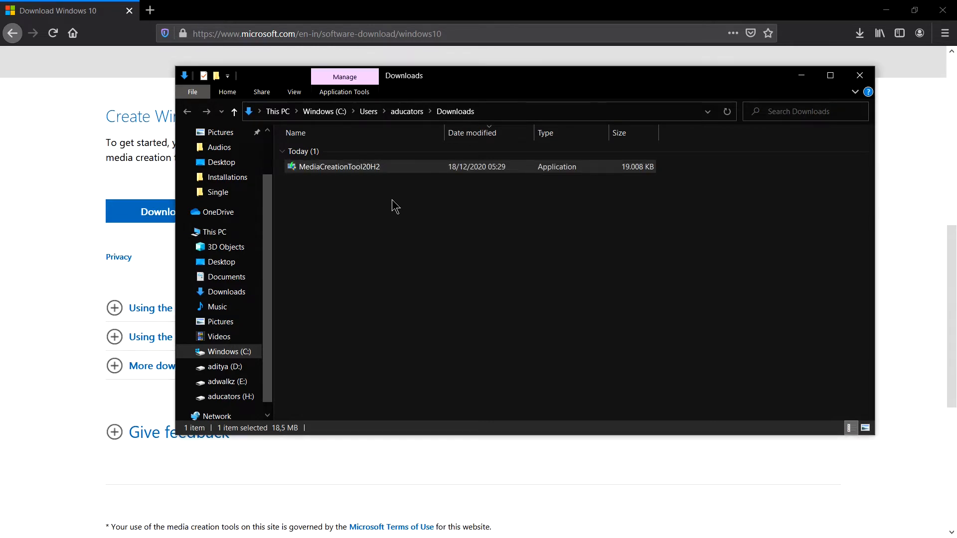
double_click(338, 166)
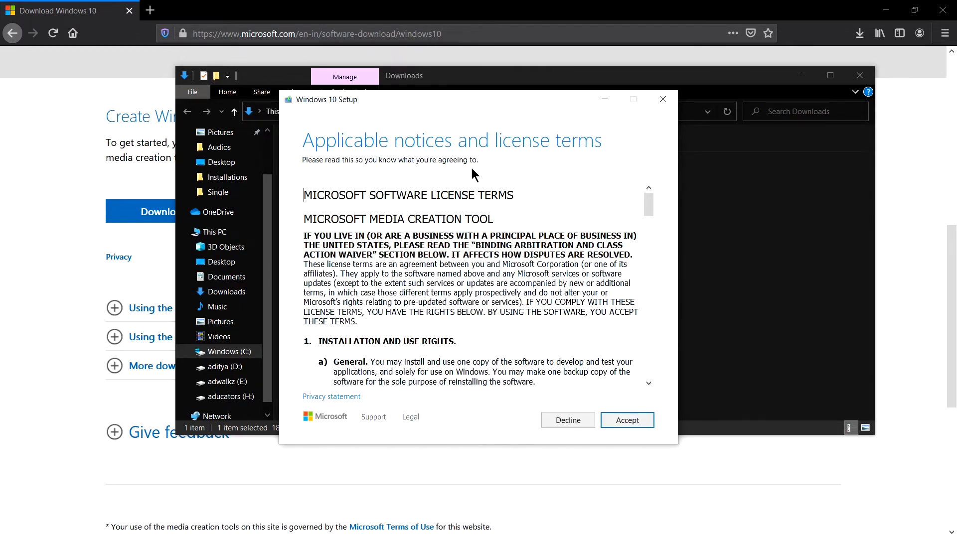
Accept the licence terms and choose 'Create installation media for another PC'.
click(625, 419)
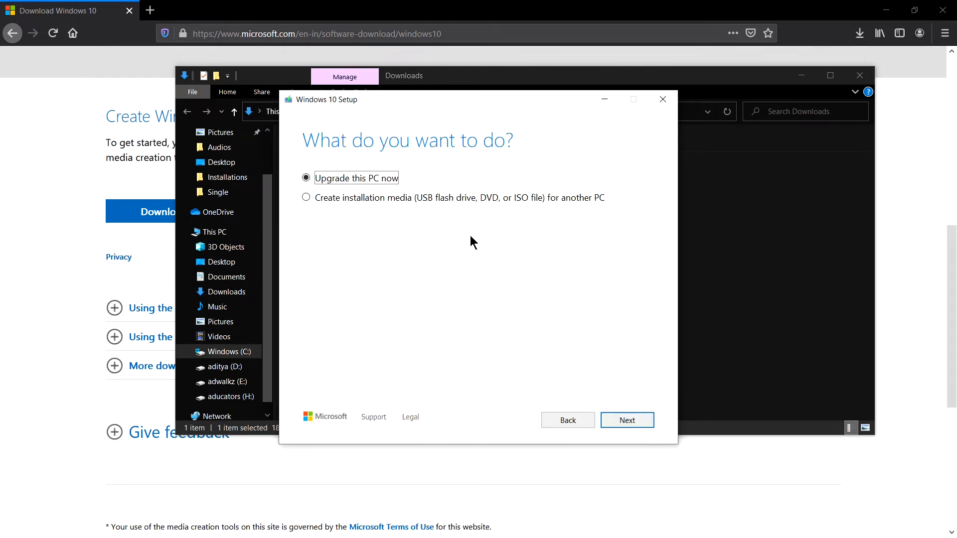
mouse_move(332, 153)
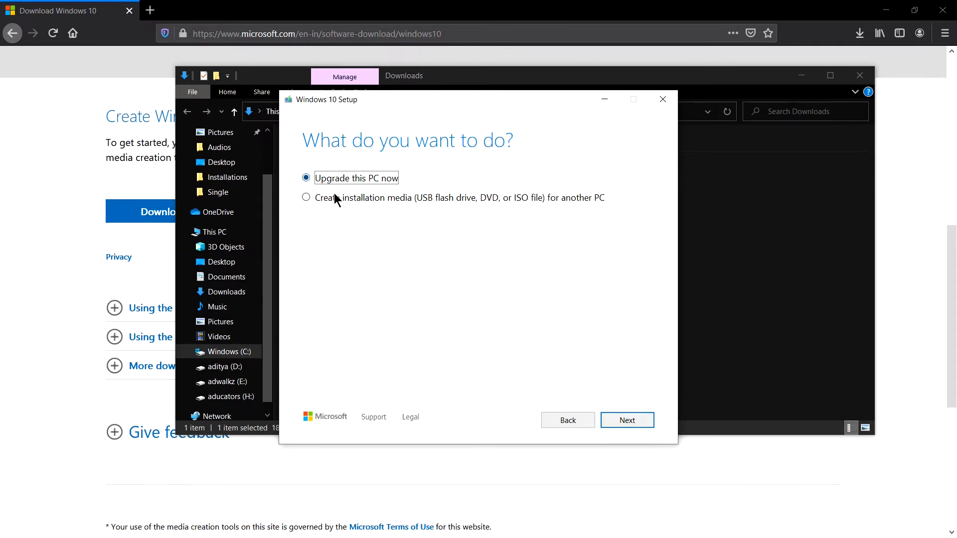
mouse_move(438, 213)
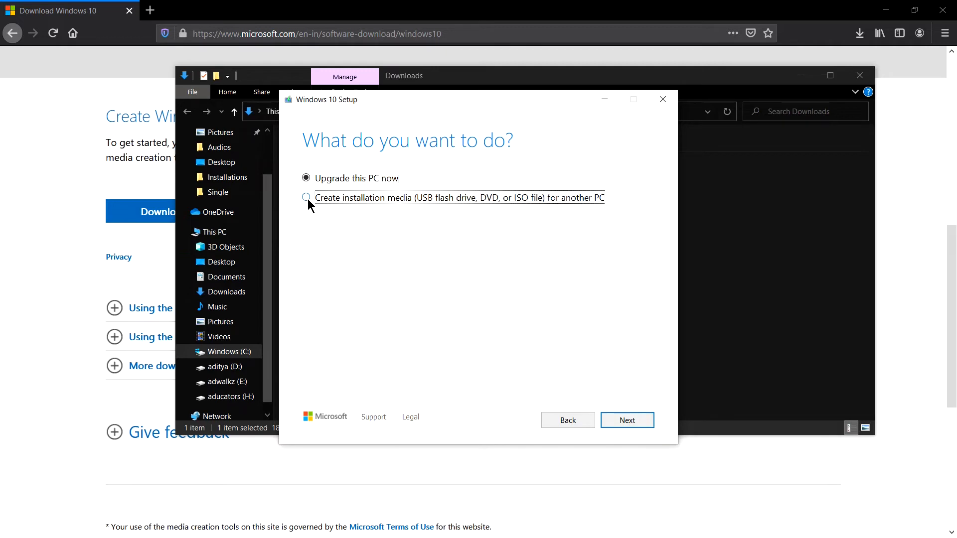
click(306, 197)
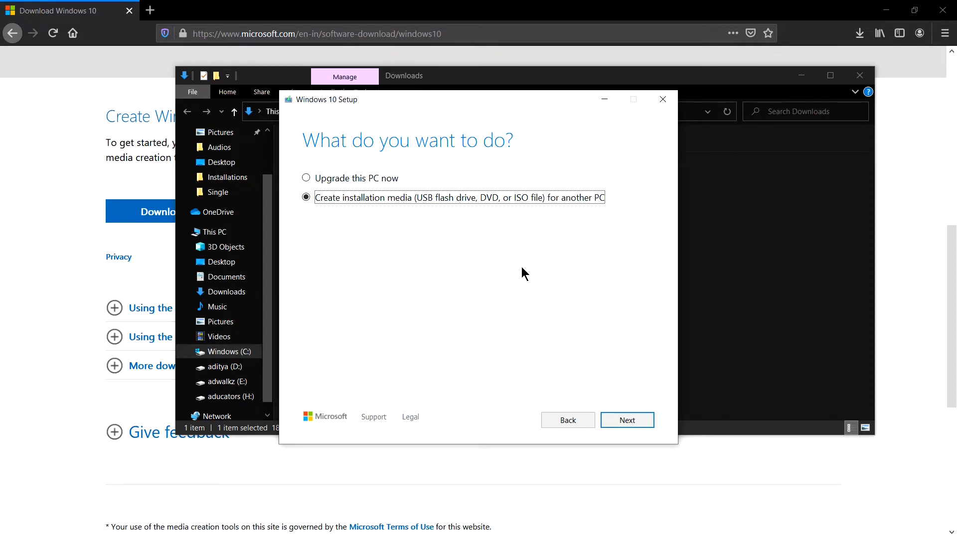
scroll(down, 3)
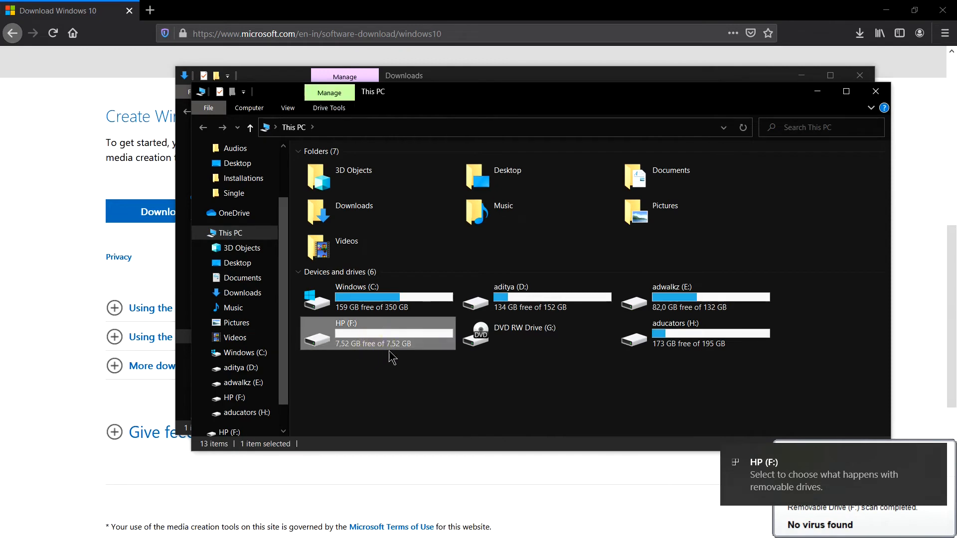
mouse_move(408, 342)
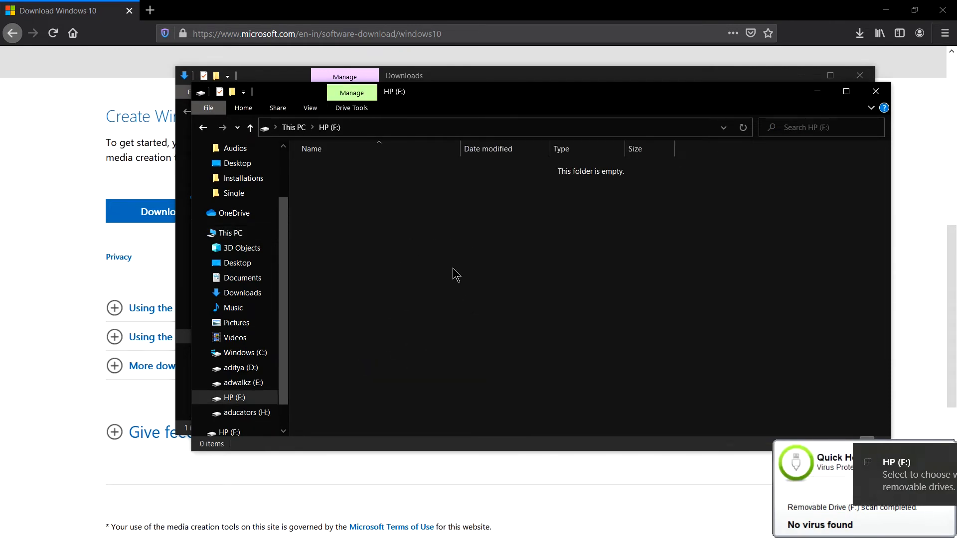
Open the HP (F:) USB drive in This PC to confirm it is empty.
click(229, 233)
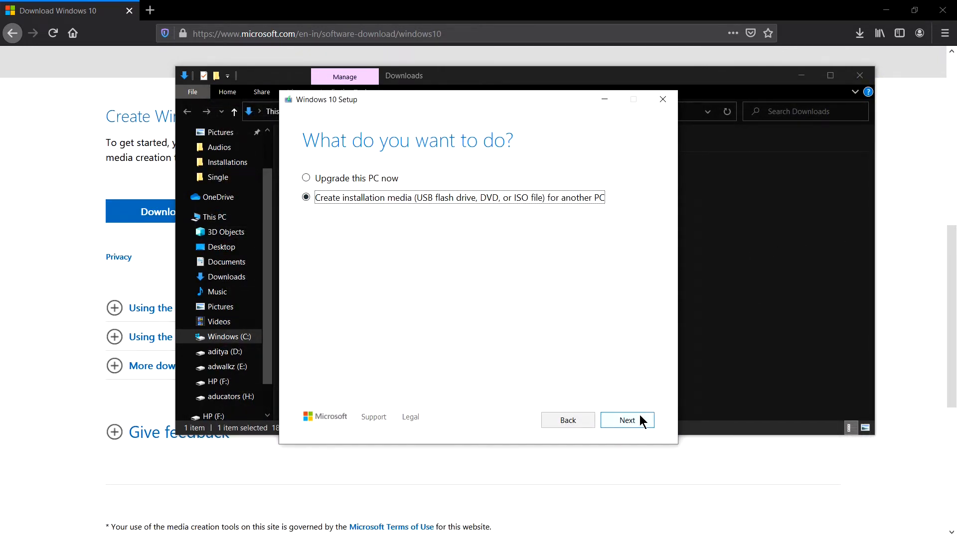
Drop the recommended options and pick English (United States), Windows 10, 64-bit (x64).
click(626, 419)
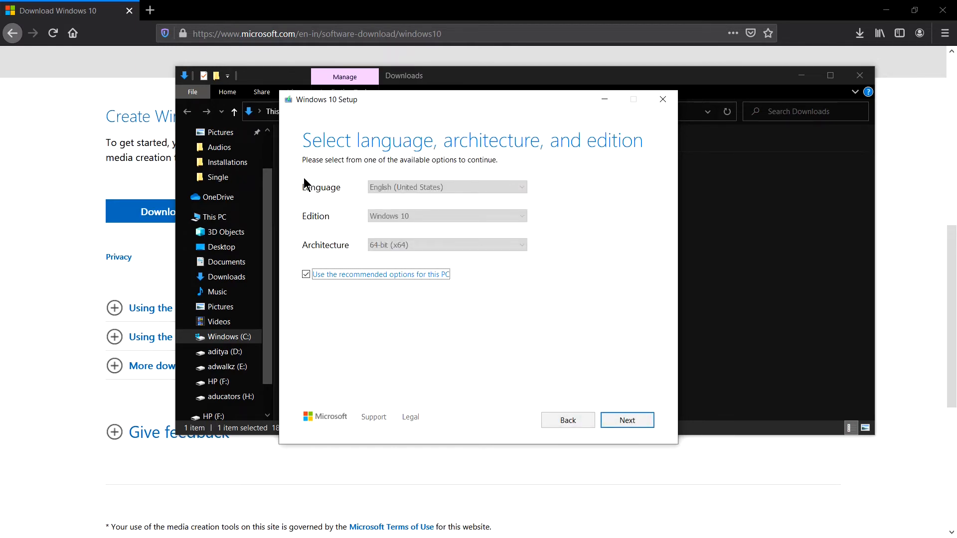
mouse_move(483, 263)
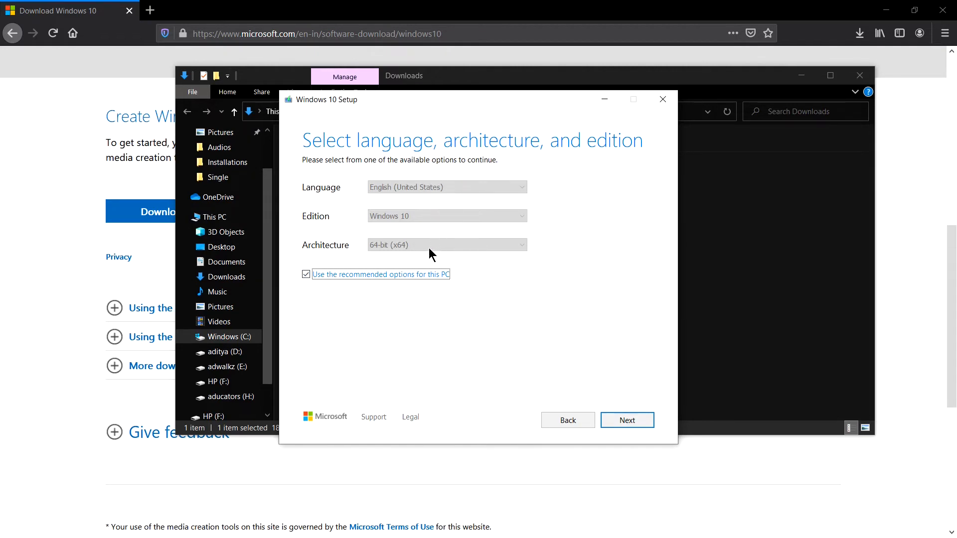
mouse_move(402, 316)
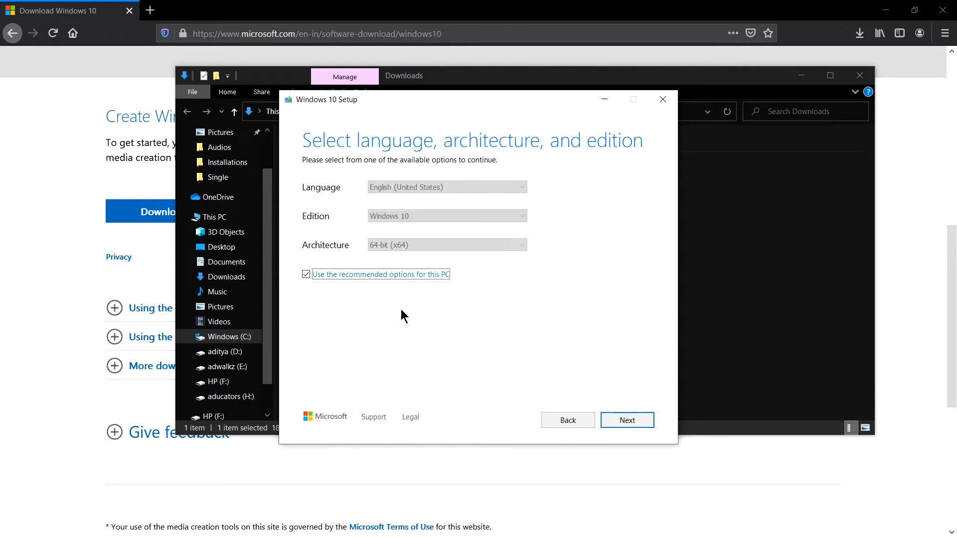
mouse_move(447, 247)
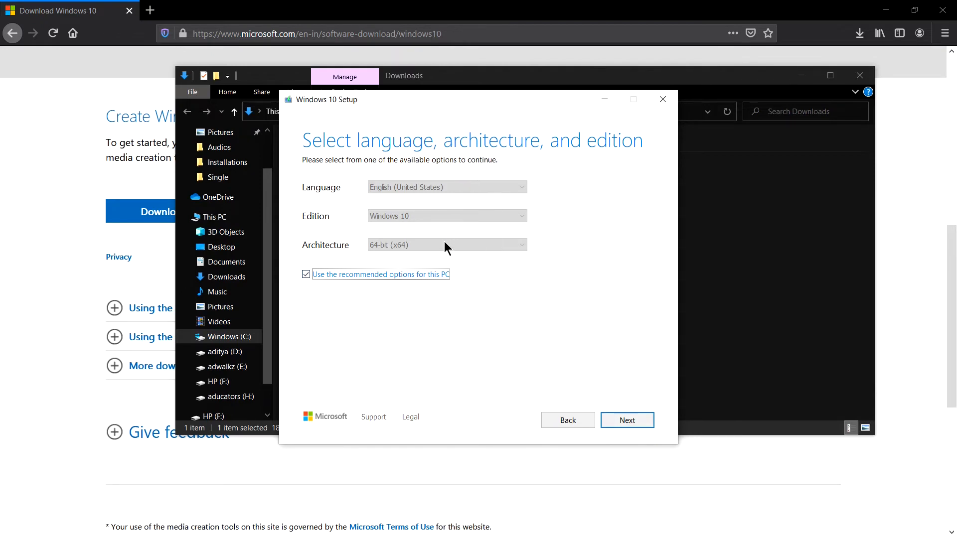
click(306, 275)
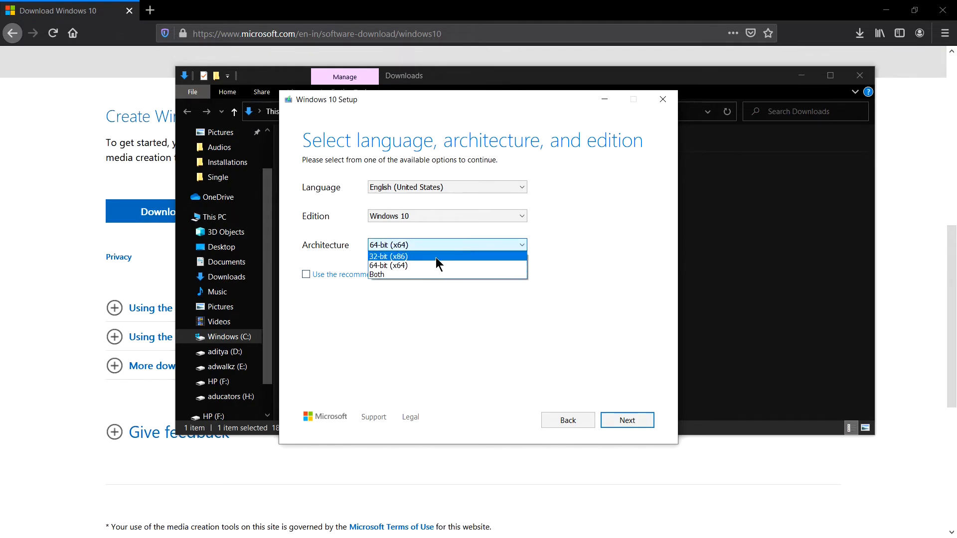
click(388, 255)
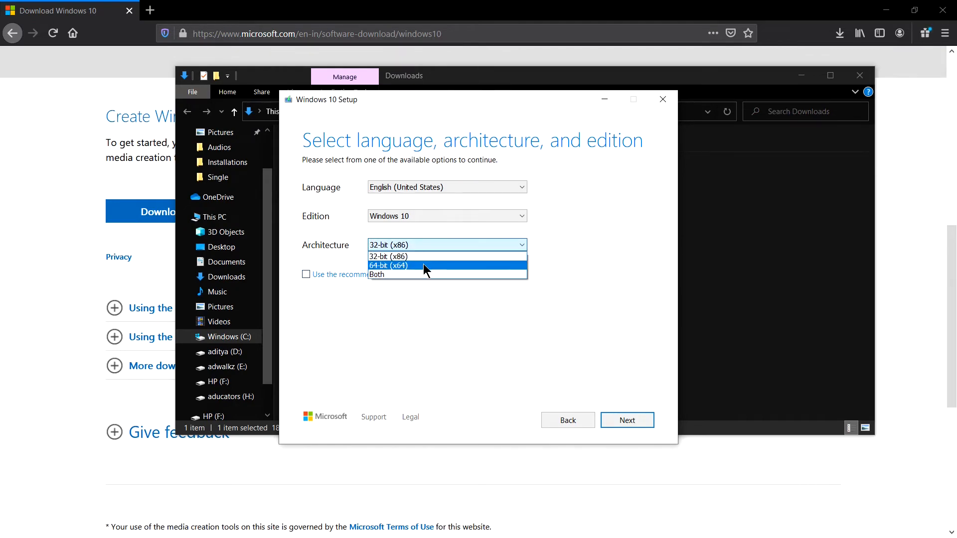
click(377, 274)
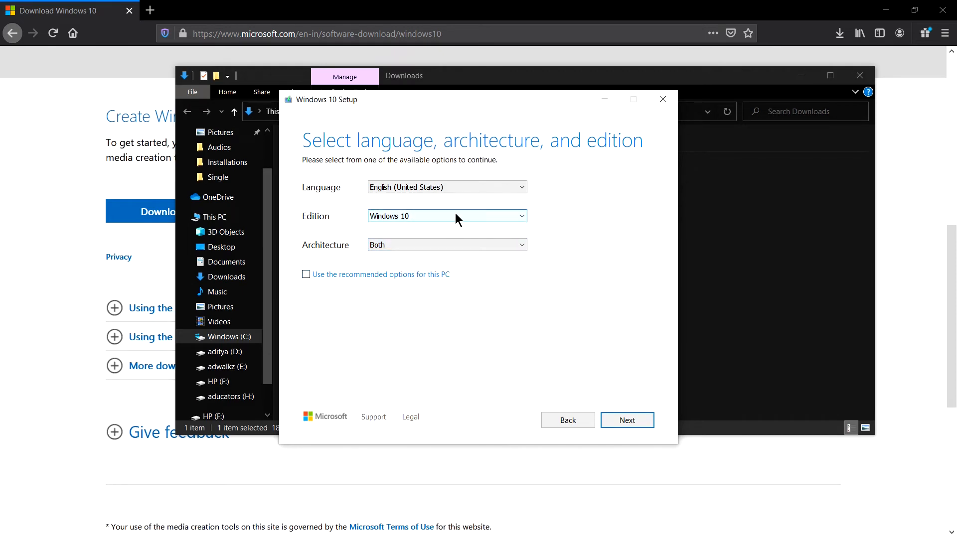
click(447, 215)
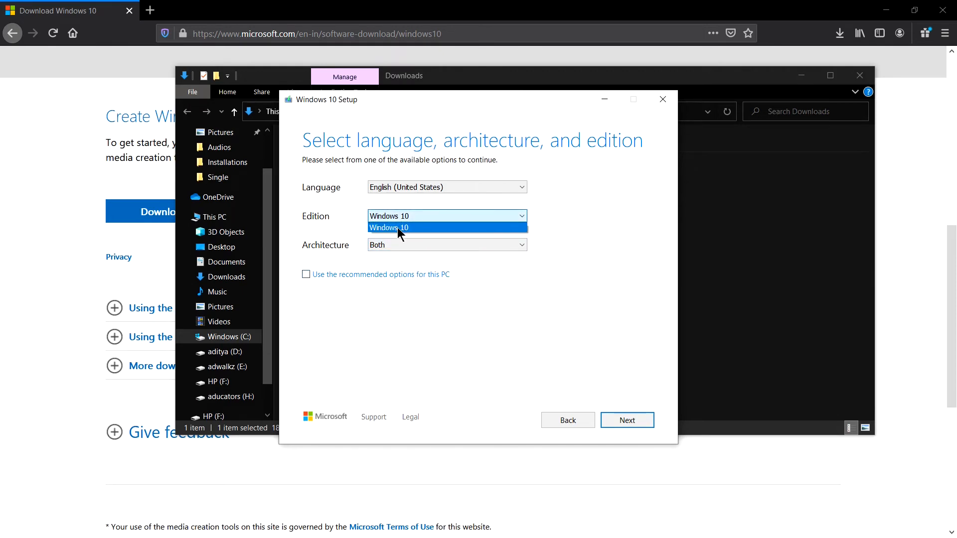
click(388, 227)
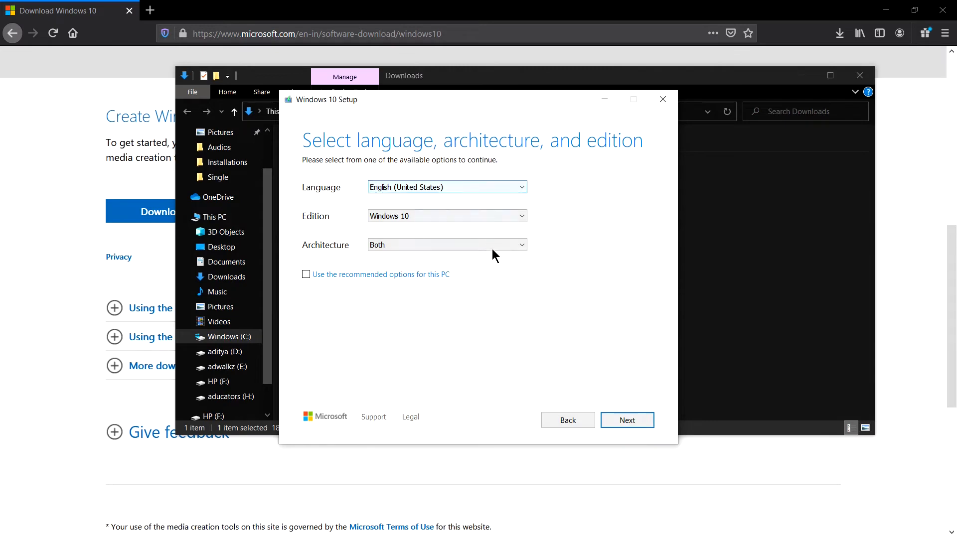
mouse_move(517, 255)
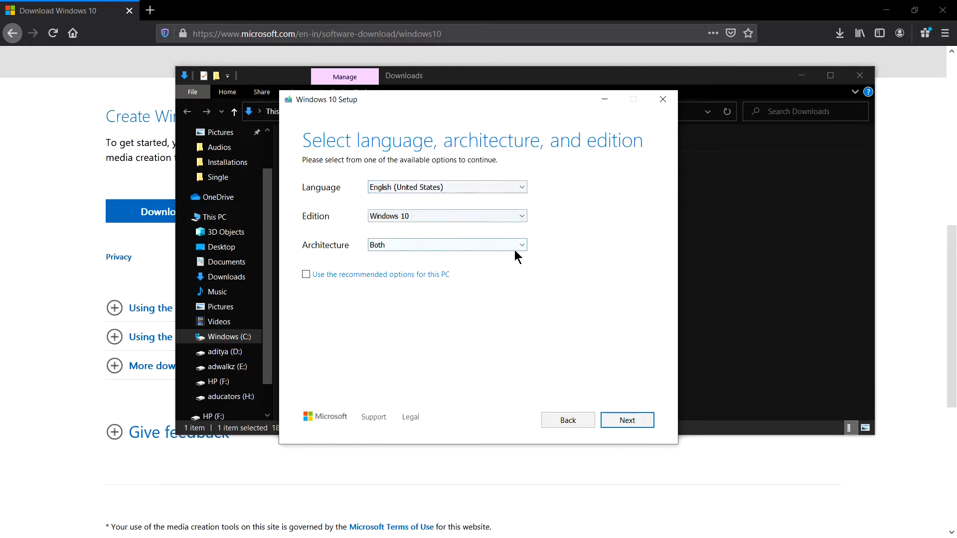
click(446, 244)
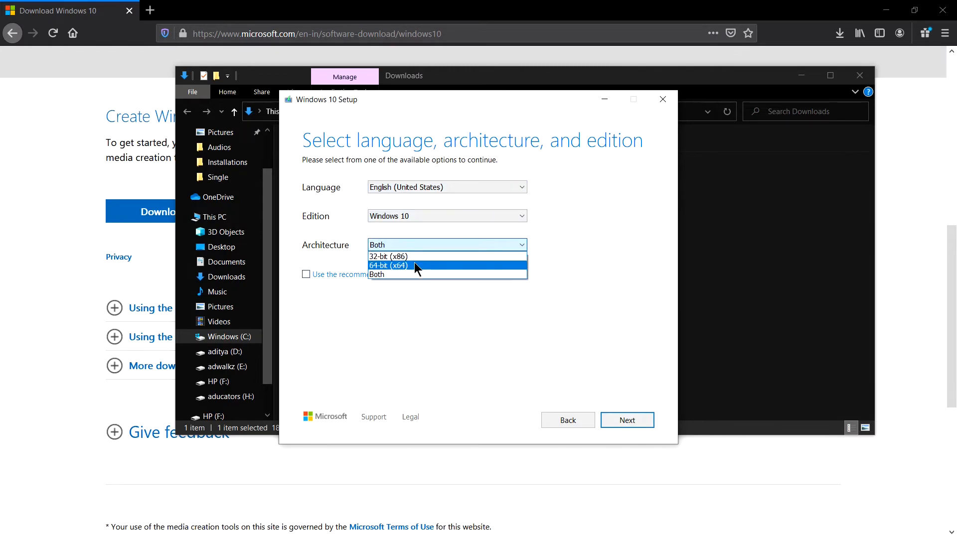
click(389, 265)
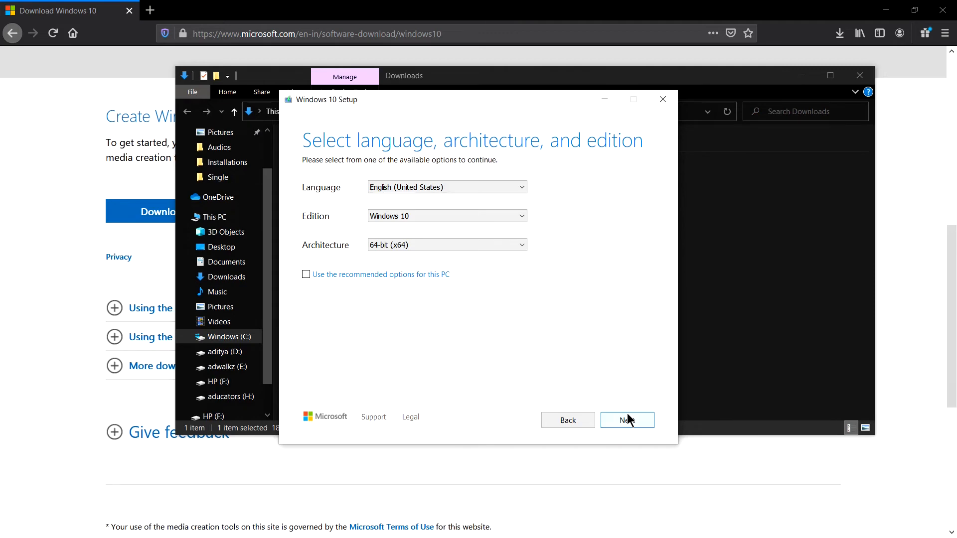
Choose USB flash drive as the media type after briefly trying ISO file.
click(626, 419)
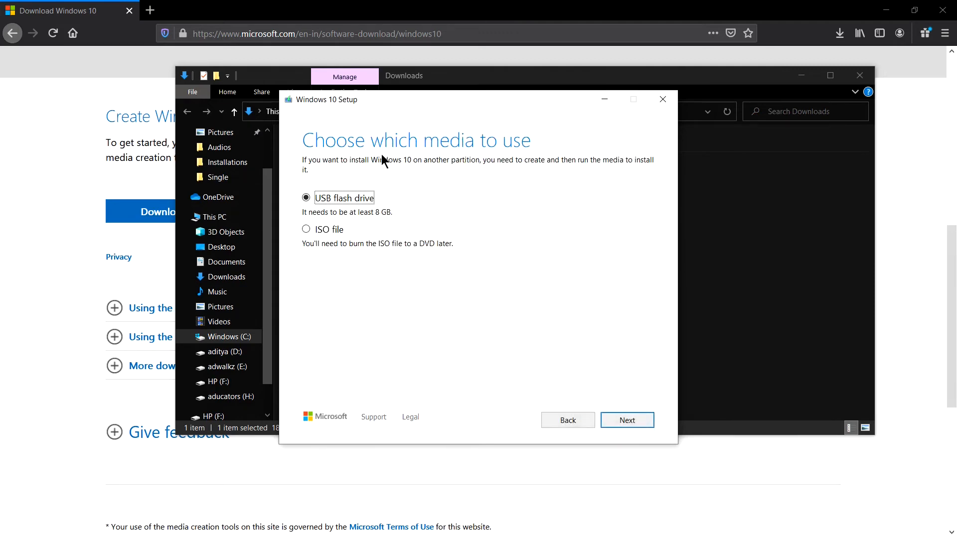
mouse_move(308, 168)
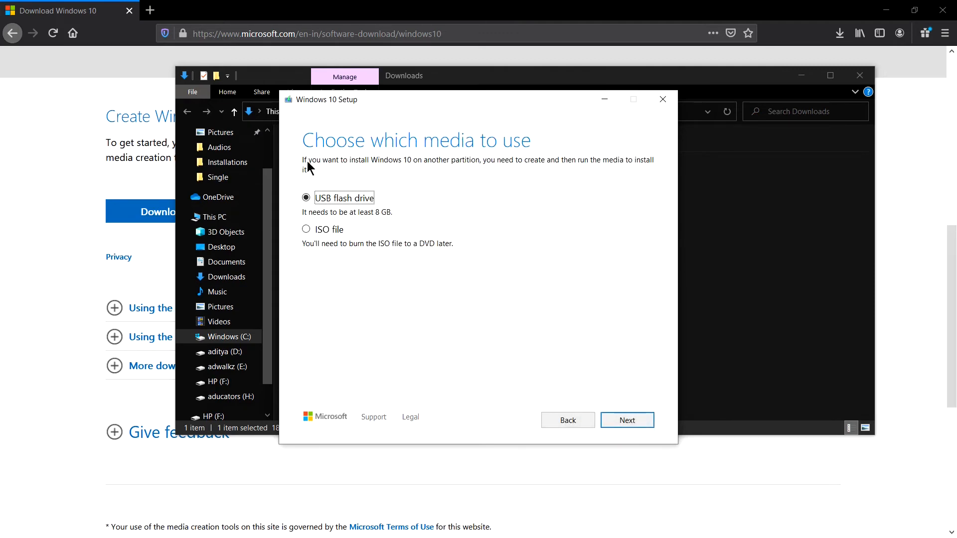
mouse_move(340, 245)
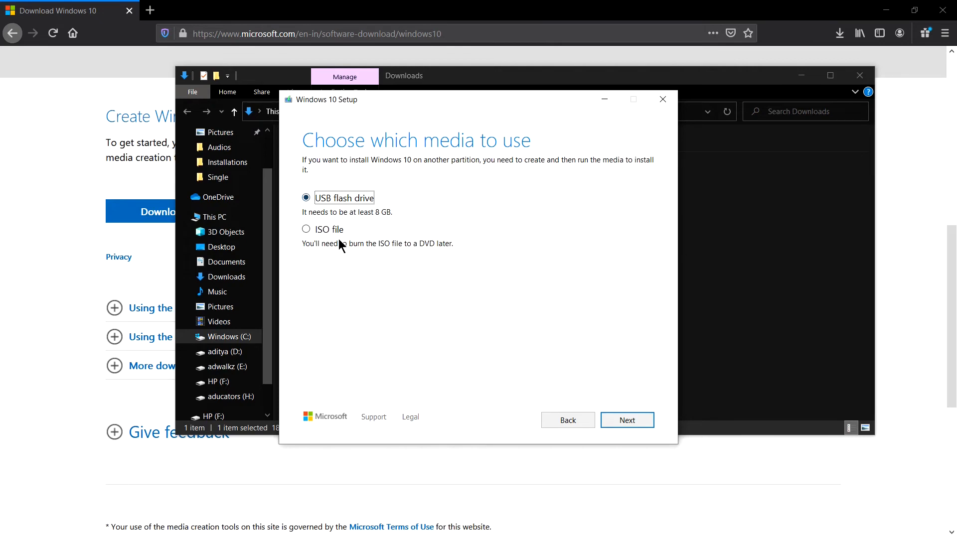
mouse_move(370, 233)
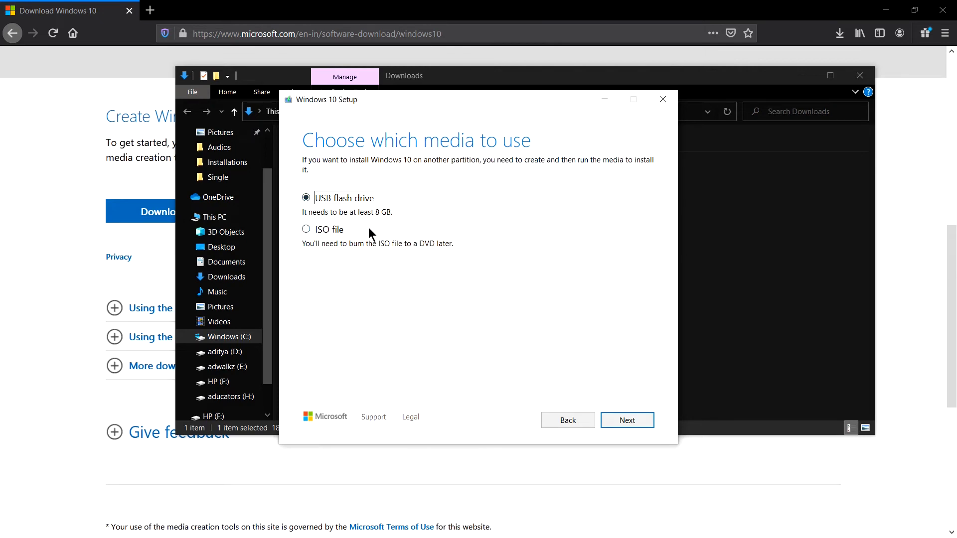
mouse_move(311, 210)
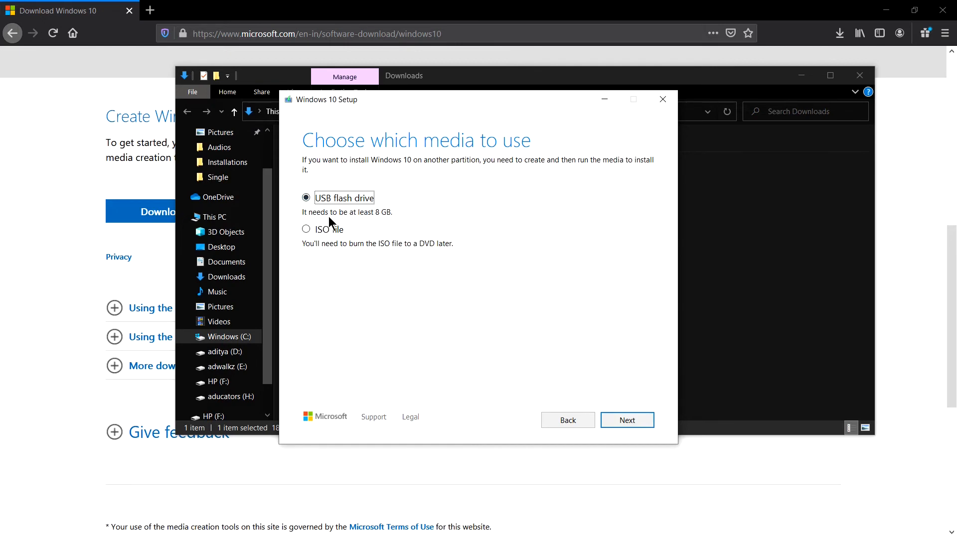
mouse_move(397, 226)
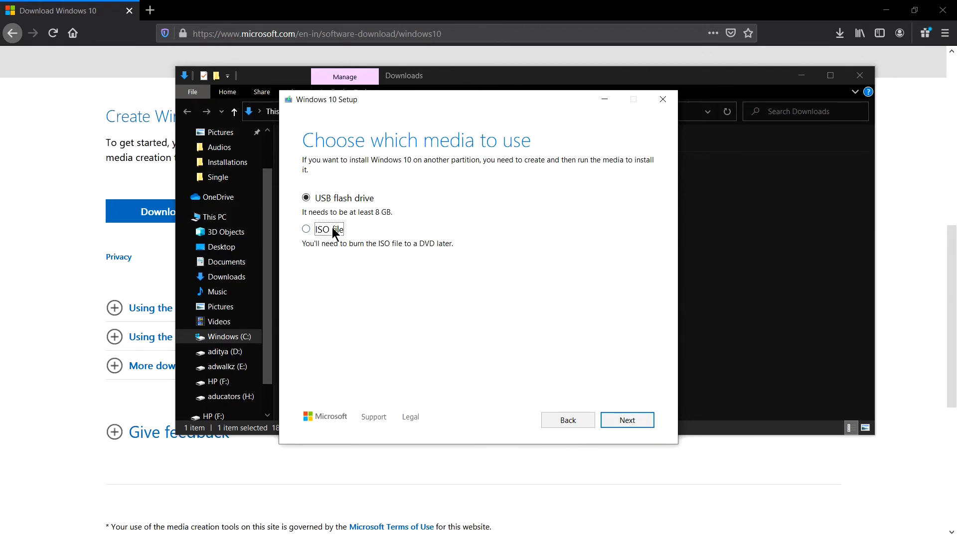
click(306, 230)
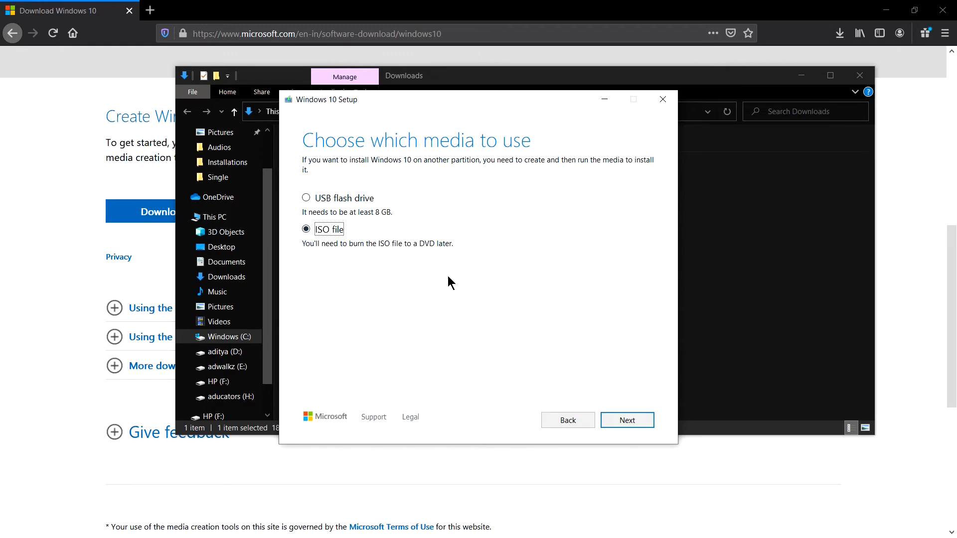
click(305, 198)
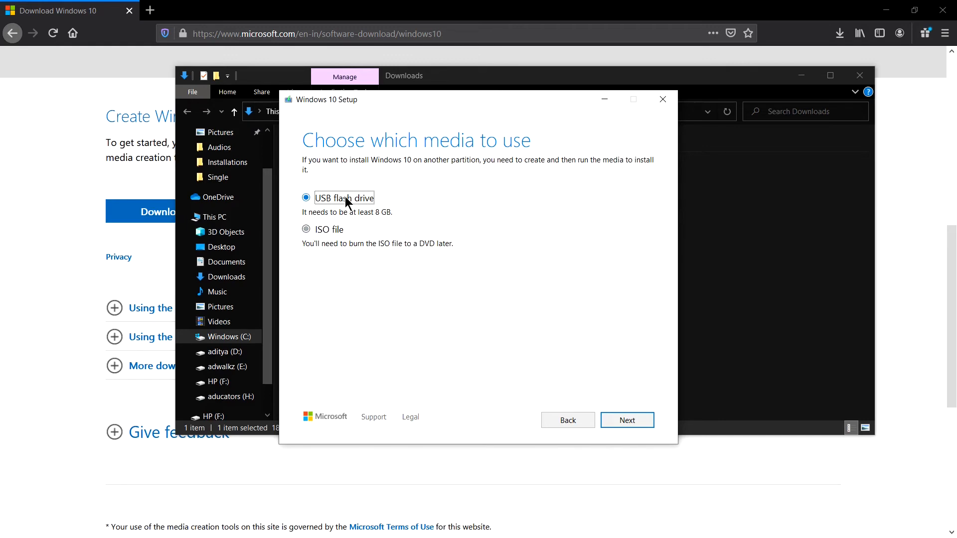
click(307, 197)
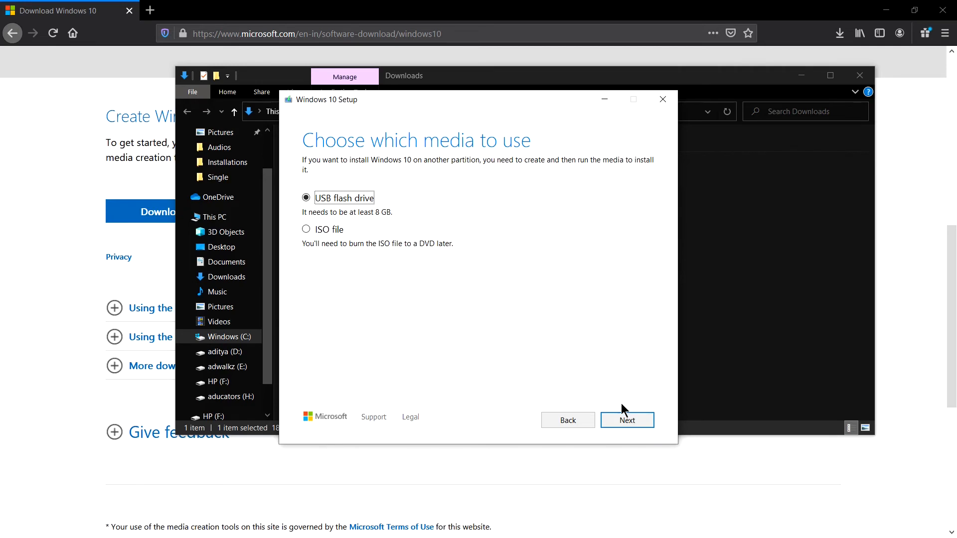
Select the F: (HP) removable drive and create the Windows 10 installation media on it.
click(626, 419)
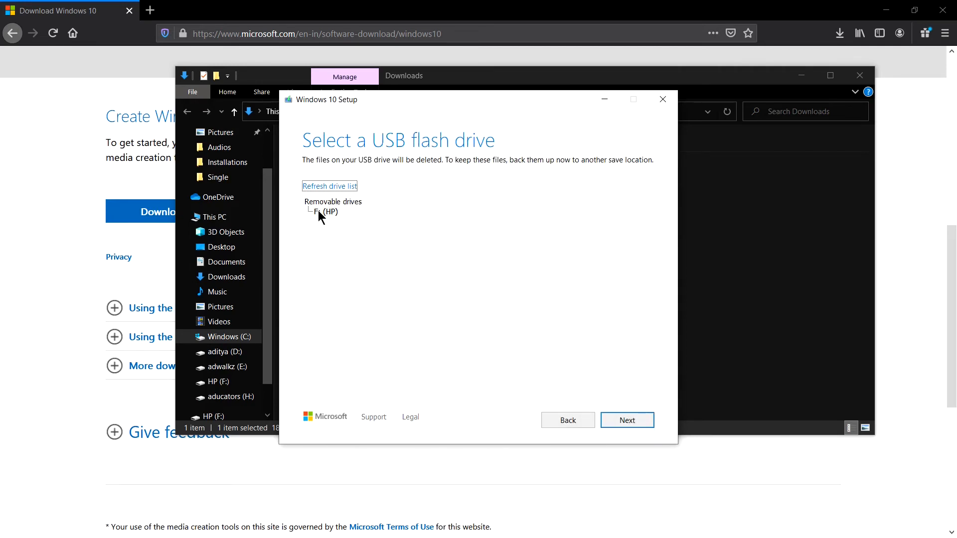
click(324, 212)
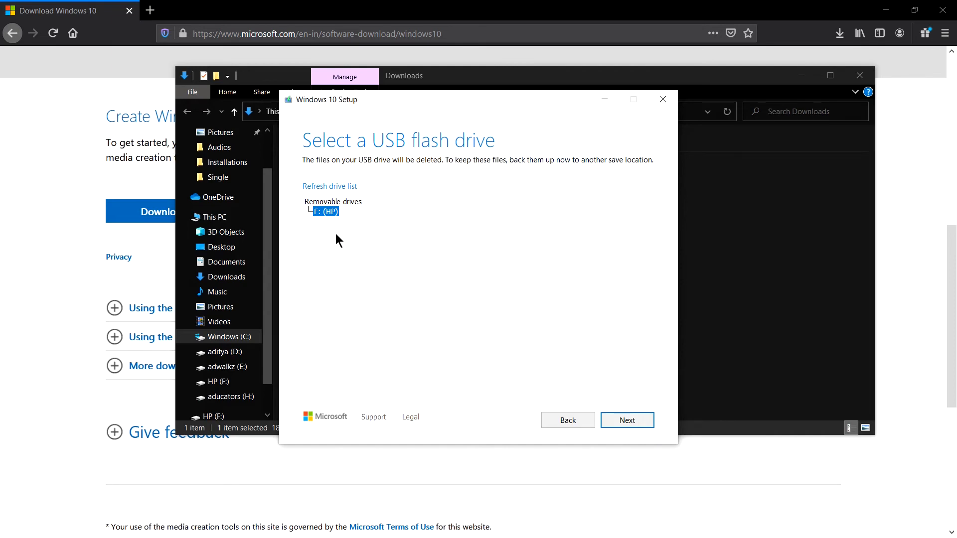
mouse_move(635, 395)
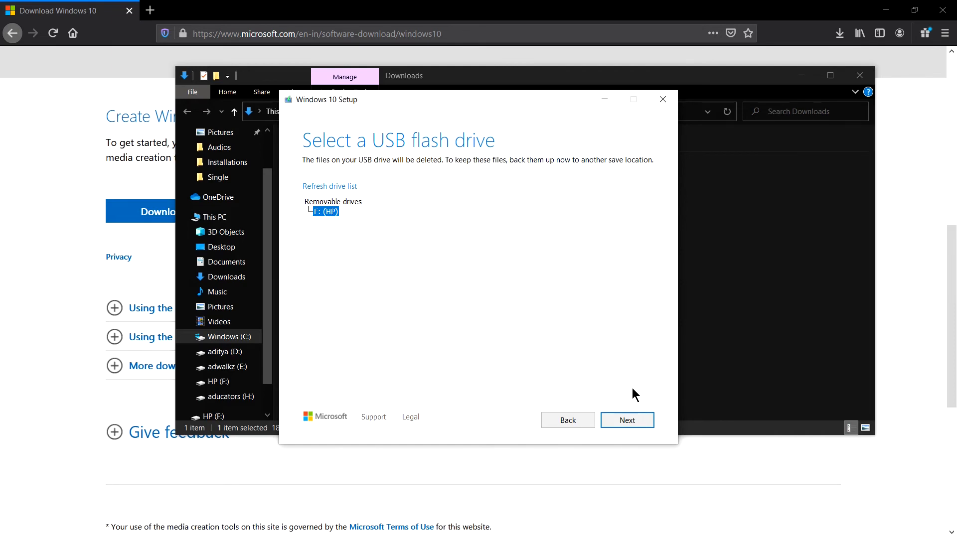
click(625, 419)
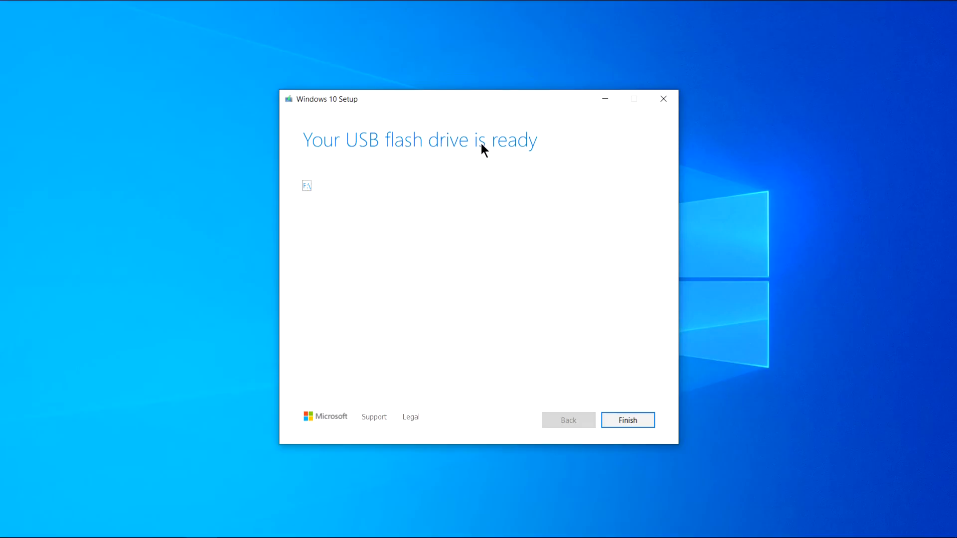
mouse_move(571, 357)
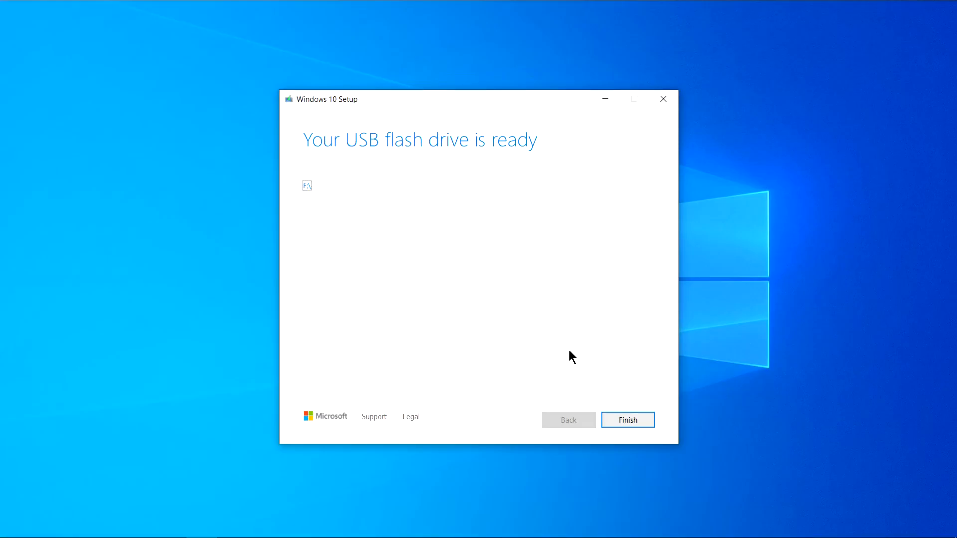
Finish and close Windows 10 Setup once the USB flash drive is ready.
click(626, 419)
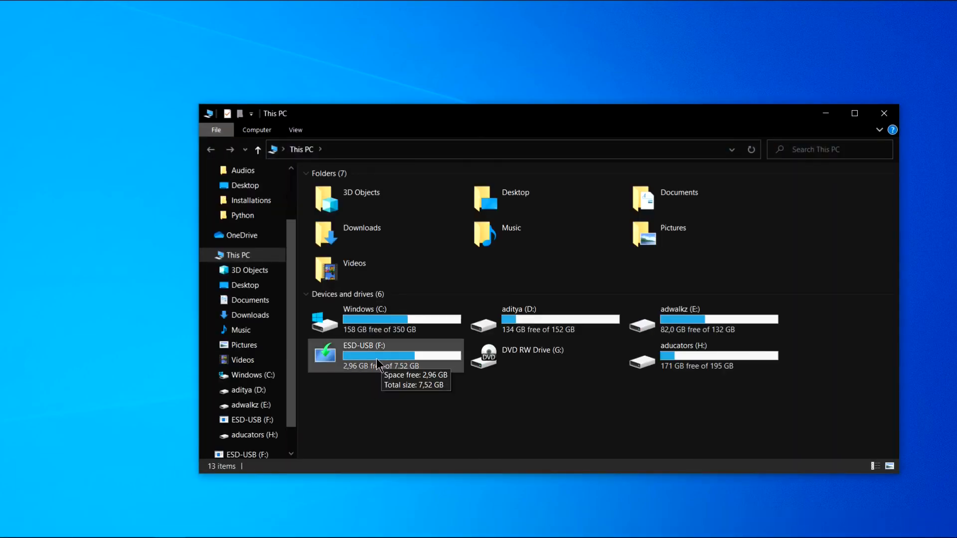
mouse_move(400, 397)
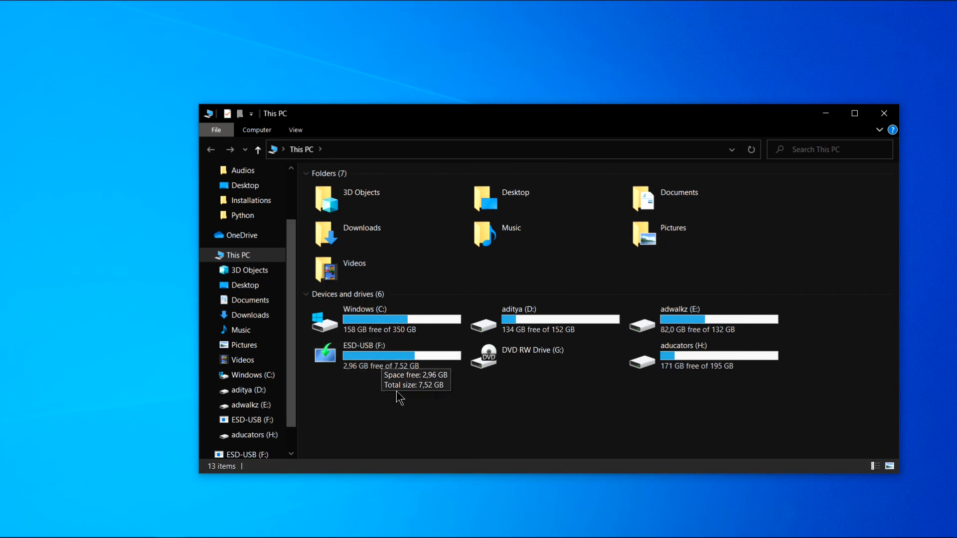
double_click(358, 345)
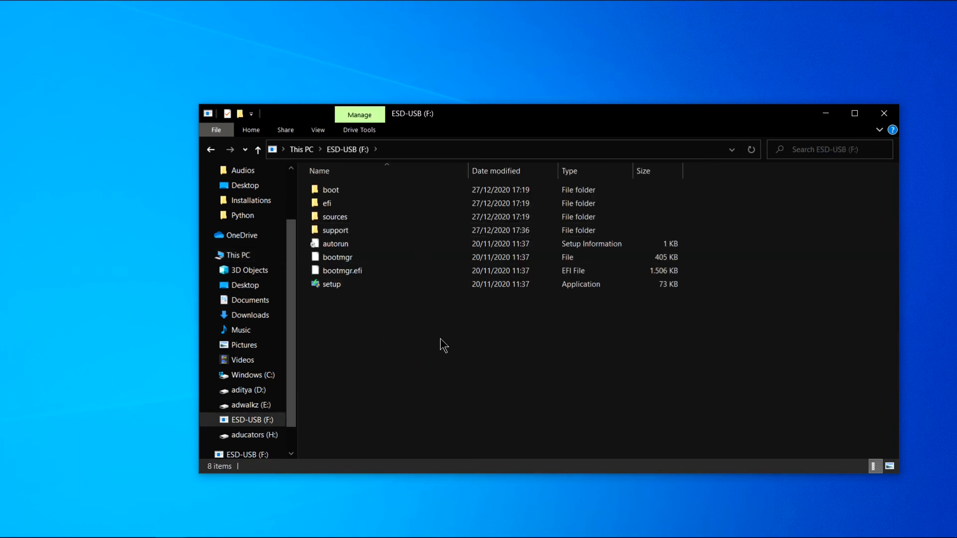
click(336, 257)
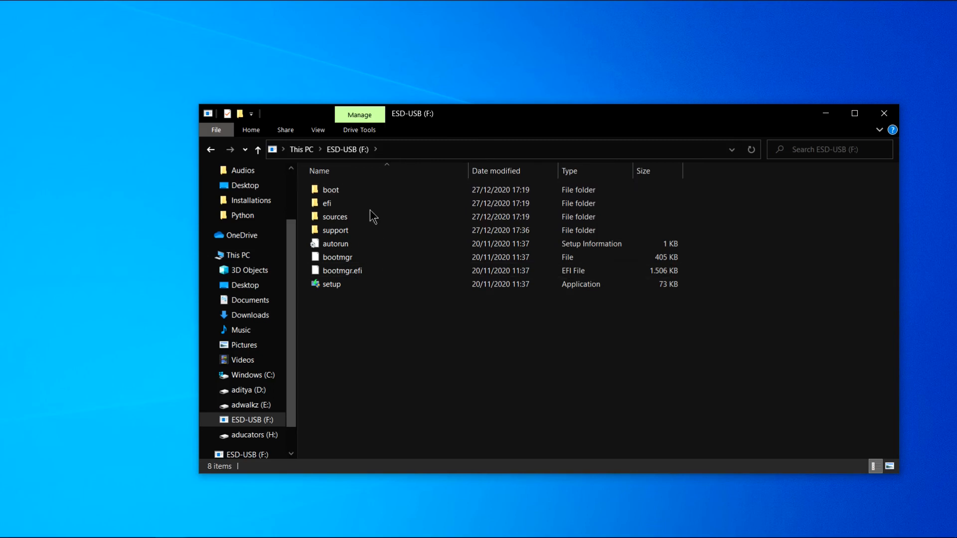
click(237, 255)
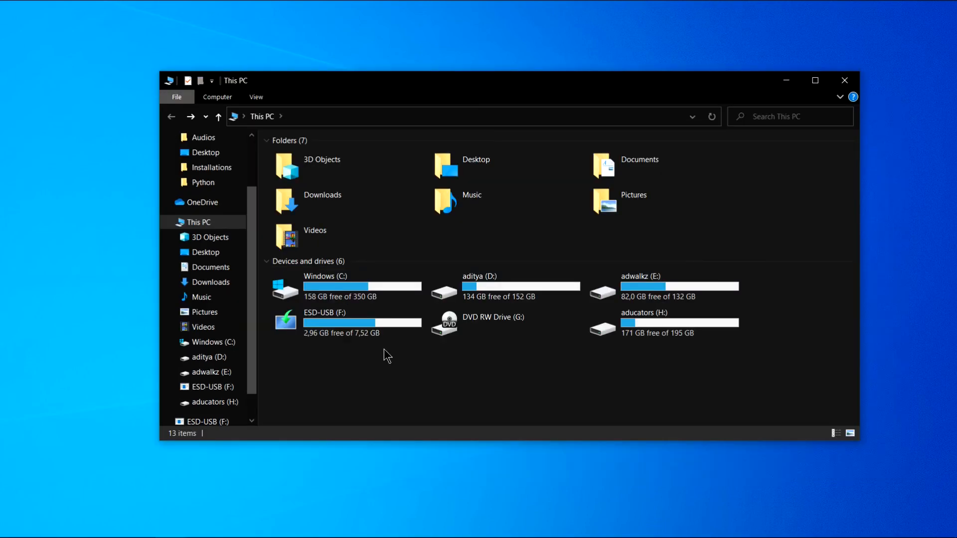